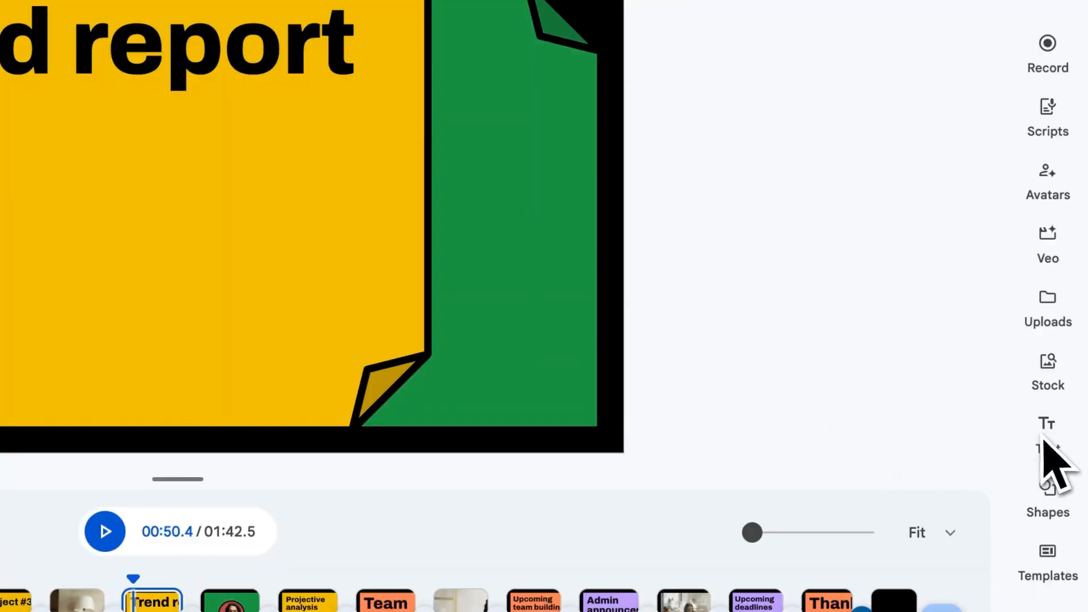
# Browse the Text panel's title, subtitle and headline styles.
pyautogui.click(1047, 431)
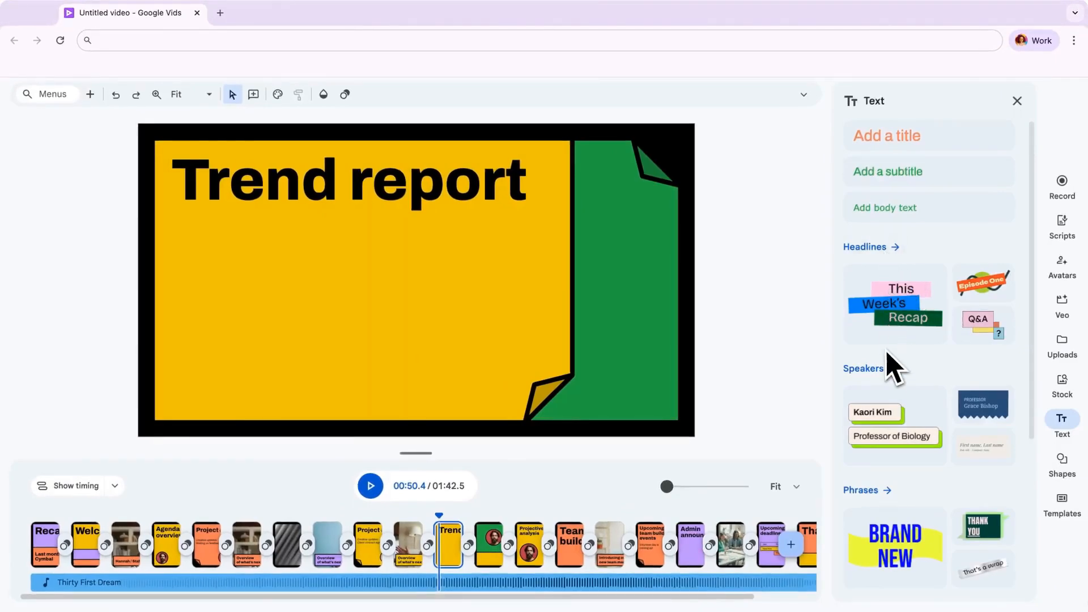
pyautogui.scroll(-3)
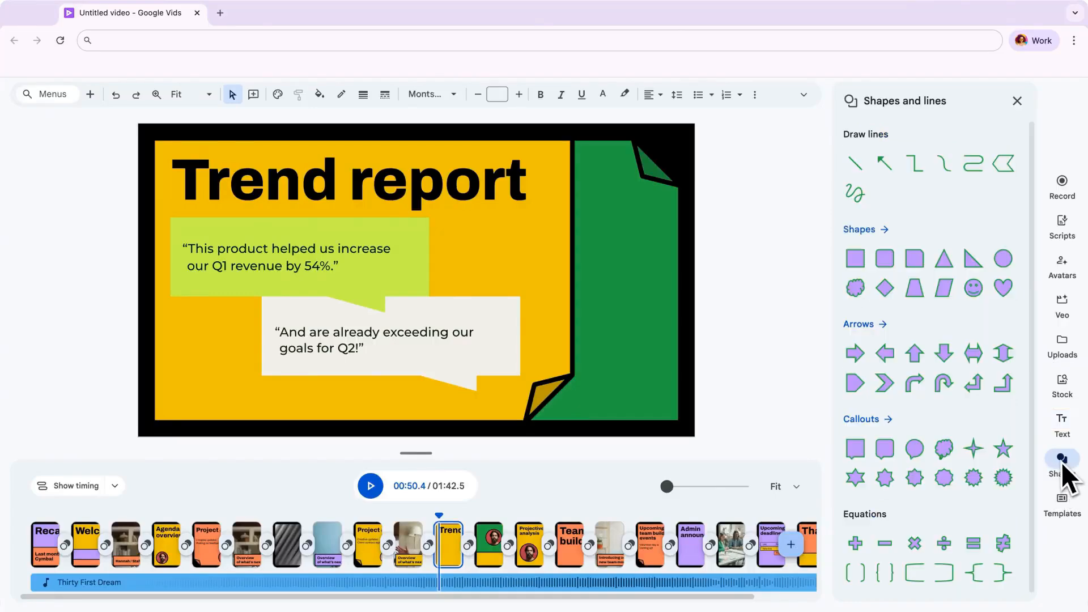
# Show the Shapes and lines collection beside the Trend report scene.
pyautogui.click(855, 353)
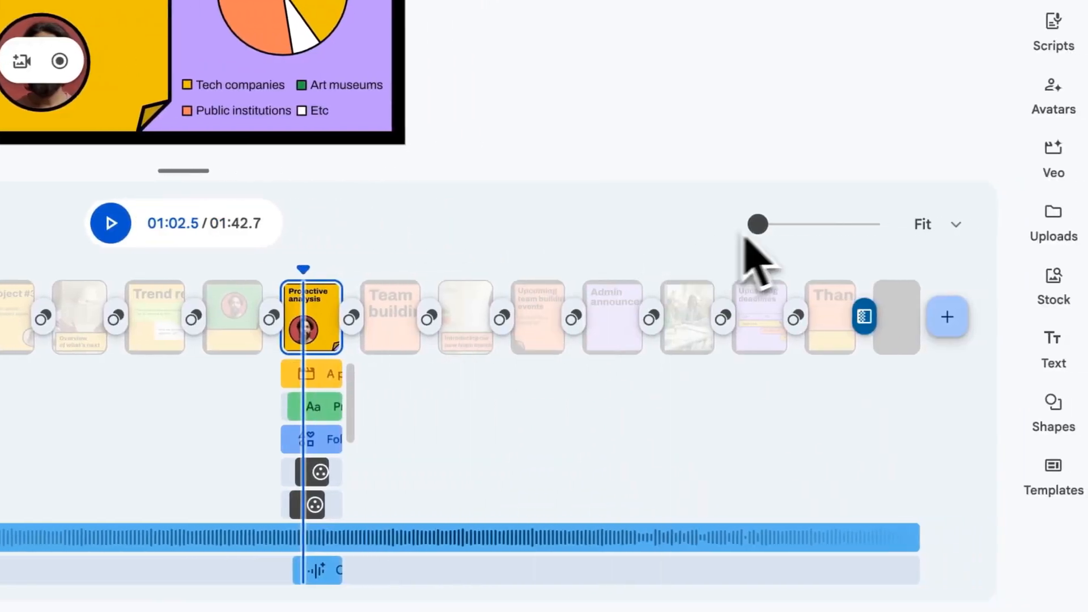
# Zoom the timeline to review the Projective analysis object tracks, then hide the timing tracks.
pyautogui.moveTo(758, 223); pyautogui.dragTo(833, 224)
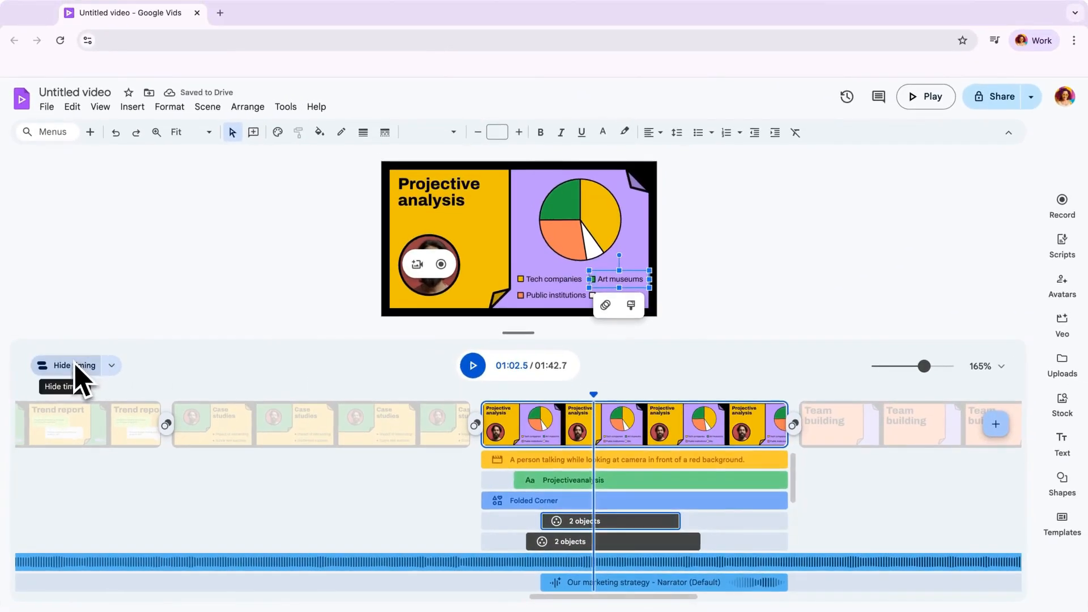
pyautogui.click(68, 367)
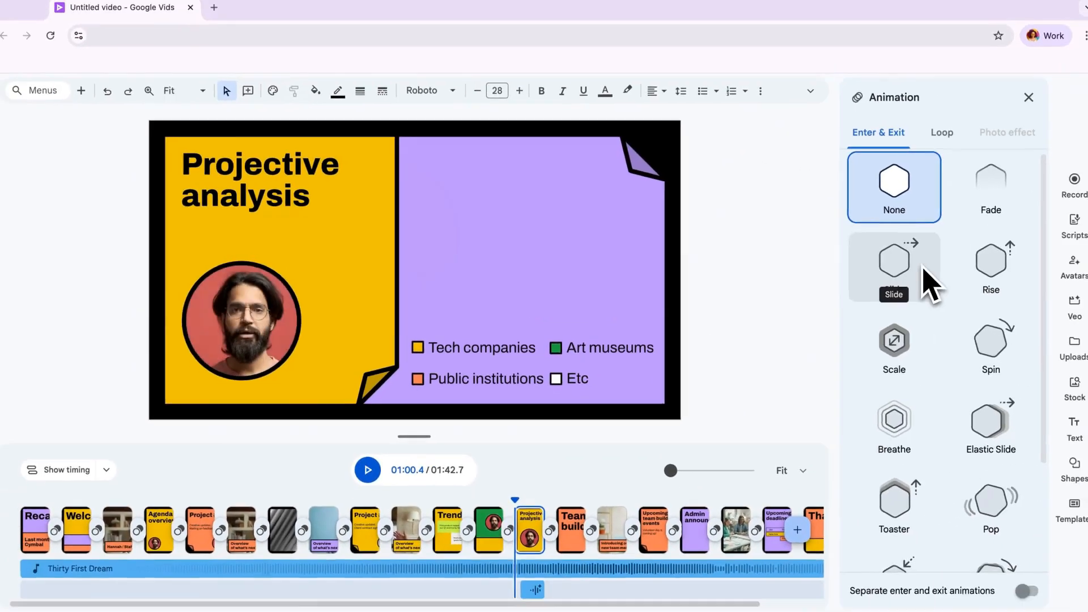
# Give the pie chart a rightward Slide entrance lasting 1.22 seconds.
pyautogui.click(894, 261)
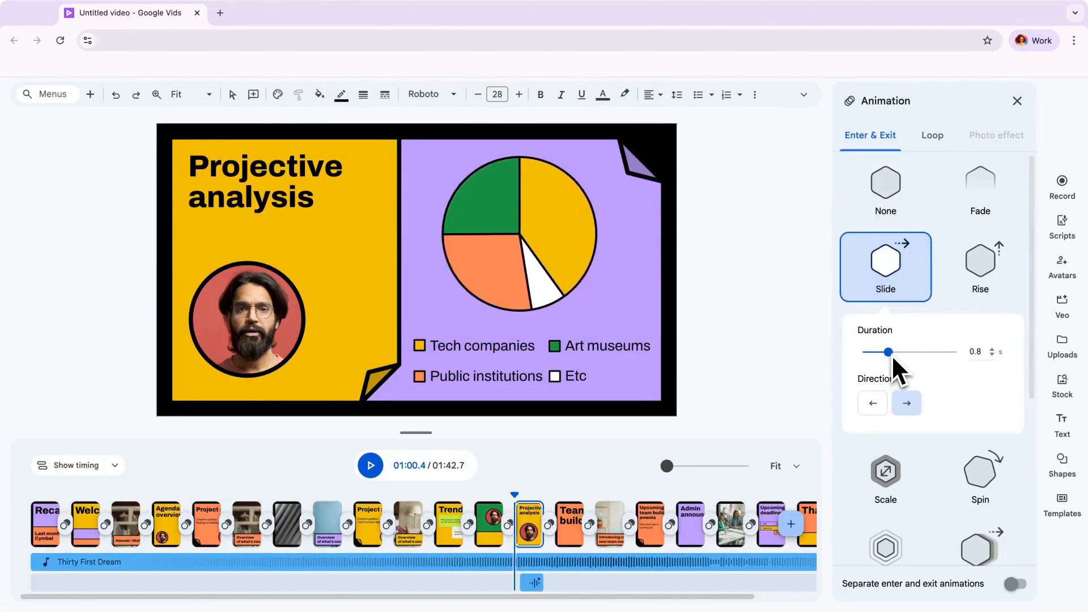
pyautogui.moveTo(888, 351); pyautogui.dragTo(902, 351)
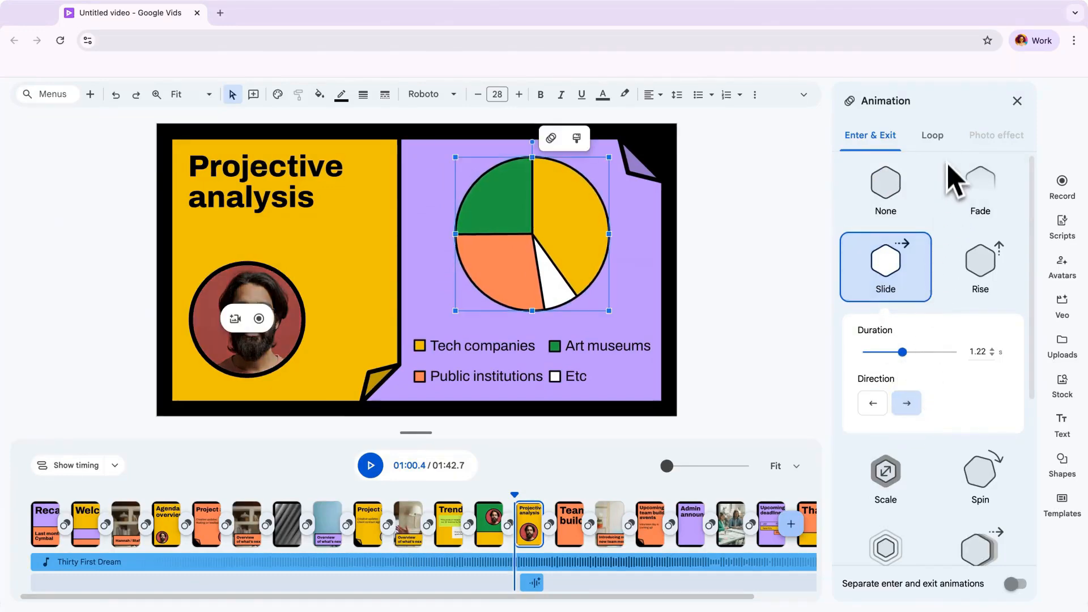
pyautogui.click(931, 135)
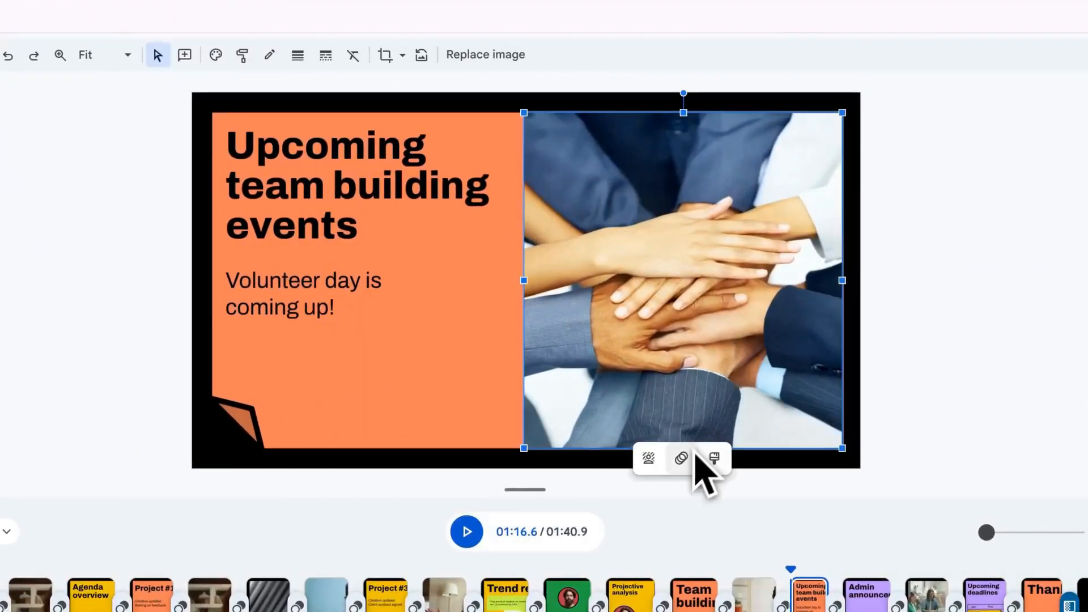
# Apply a 6.94-second Zoom out photo effect to the hands photo, reversing on each loop.
pyautogui.click(679, 458)
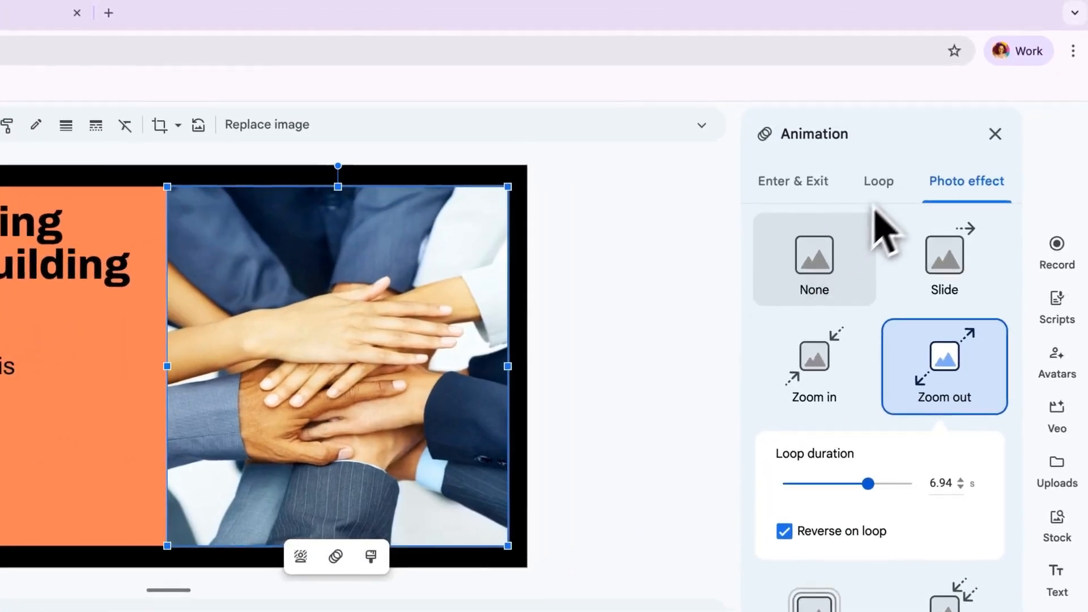
pyautogui.click(793, 181)
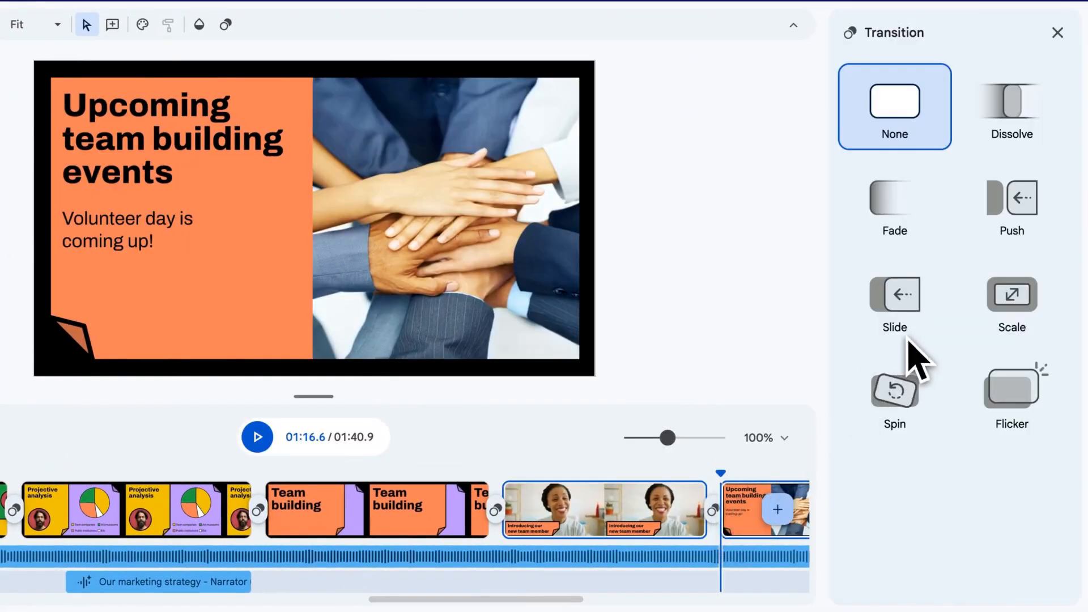
# Set a leftward Slide transition of 1.3 seconds into the team building events scene.
pyautogui.click(894, 294)
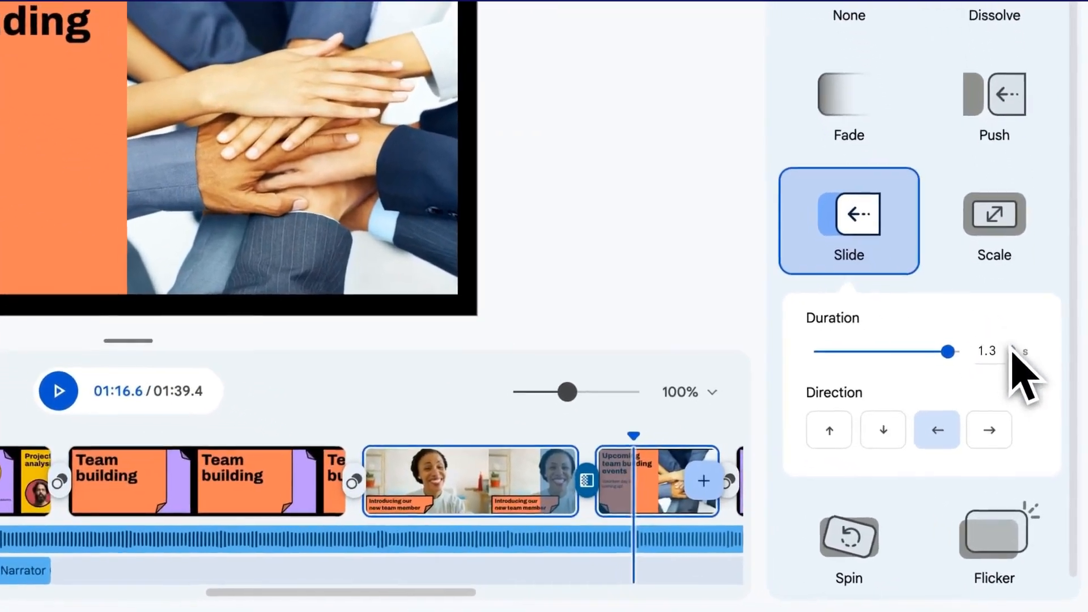
pyautogui.click(988, 429)
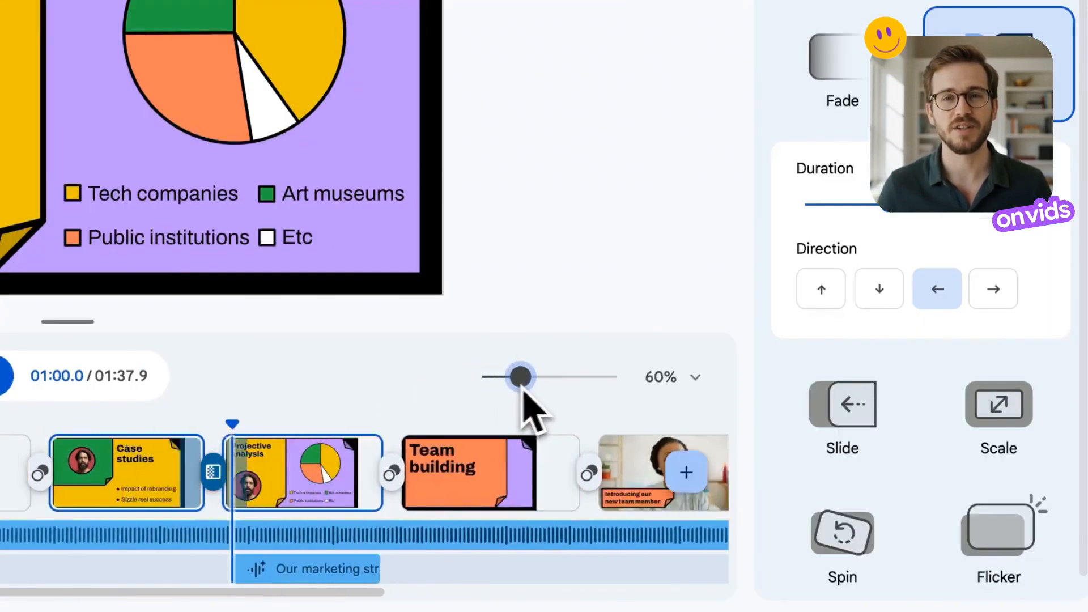
# Delay the second '2 objects' group in Projective analysis to start around 3.6 seconds.
pyautogui.moveTo(509, 377); pyautogui.dragTo(592, 346)
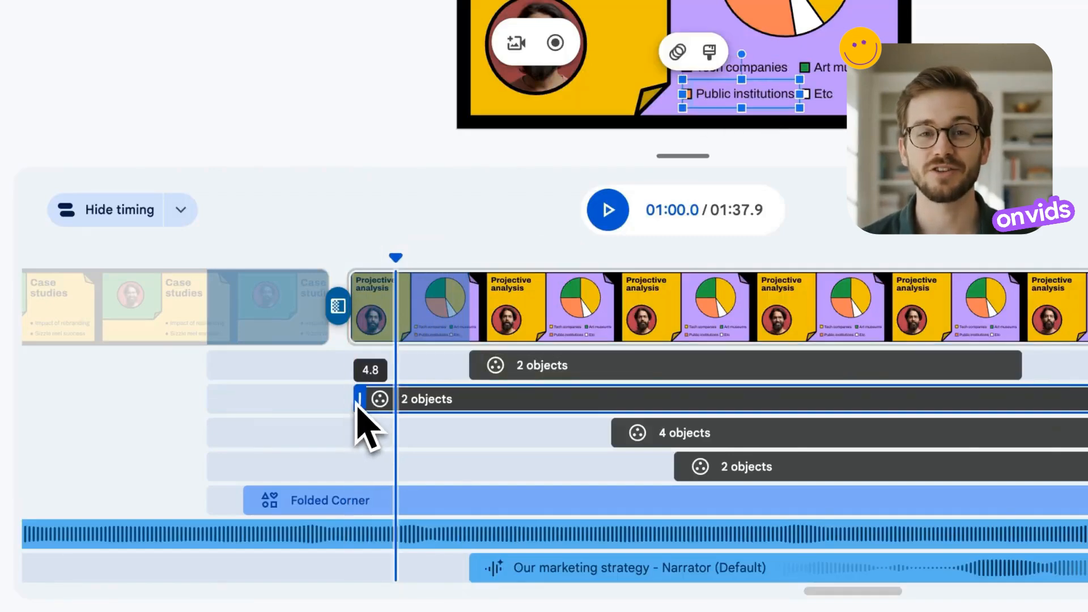
pyautogui.moveTo(360, 399); pyautogui.dragTo(548, 399)
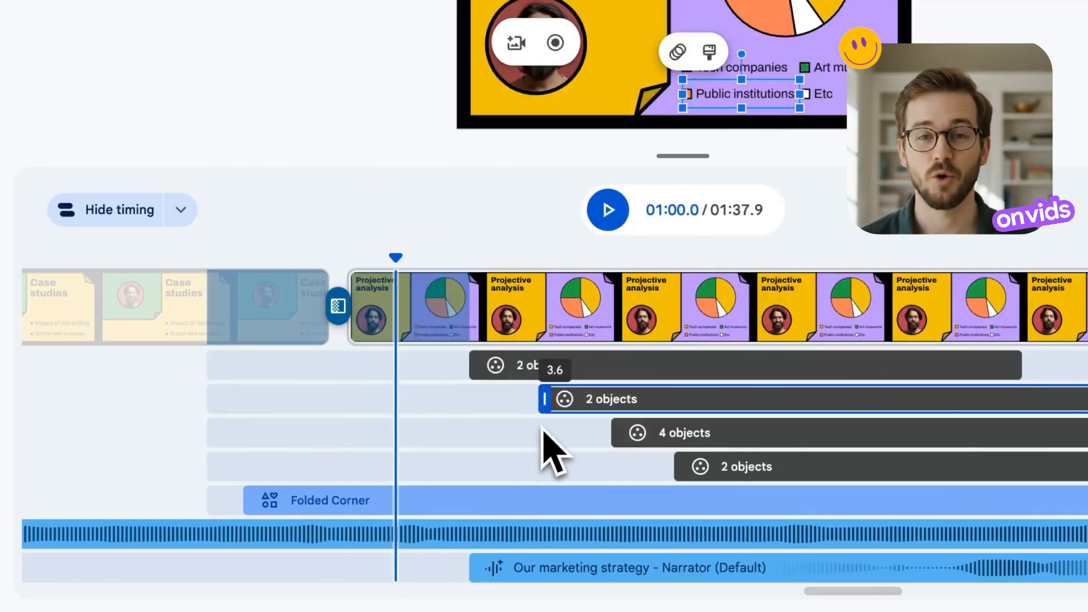